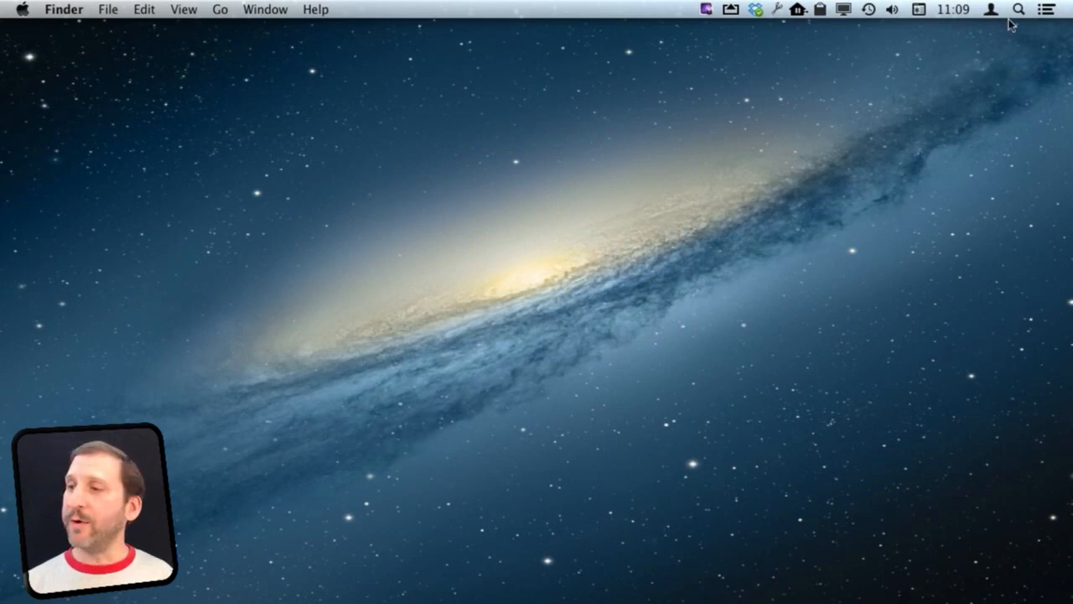
# Step: Search Spotlight for 'sample' to see results grouped by category
pyautogui.click(1018, 10)
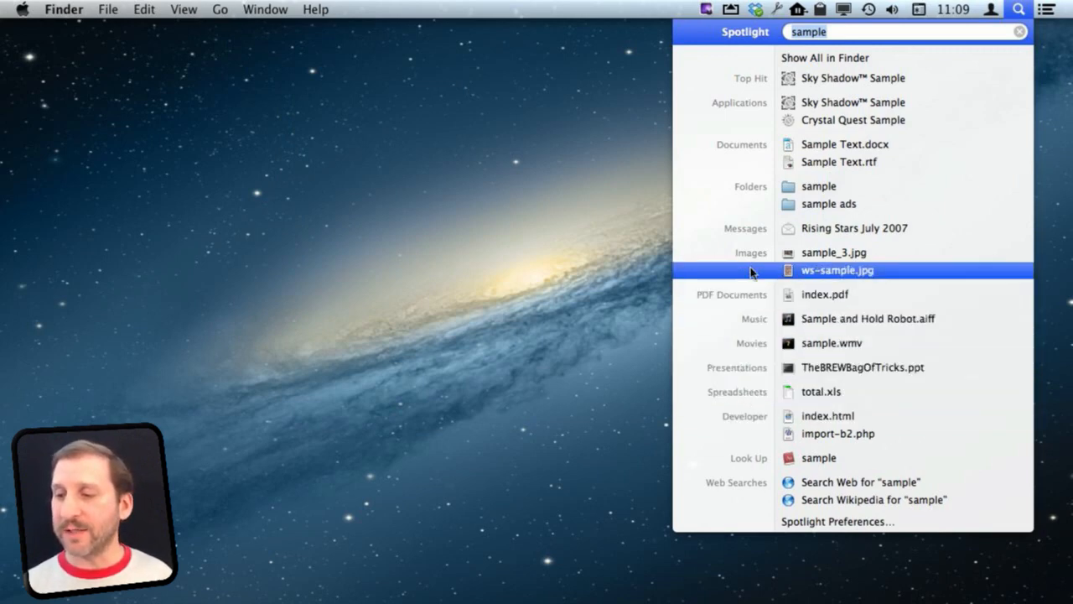
pyautogui.moveTo(763, 145)
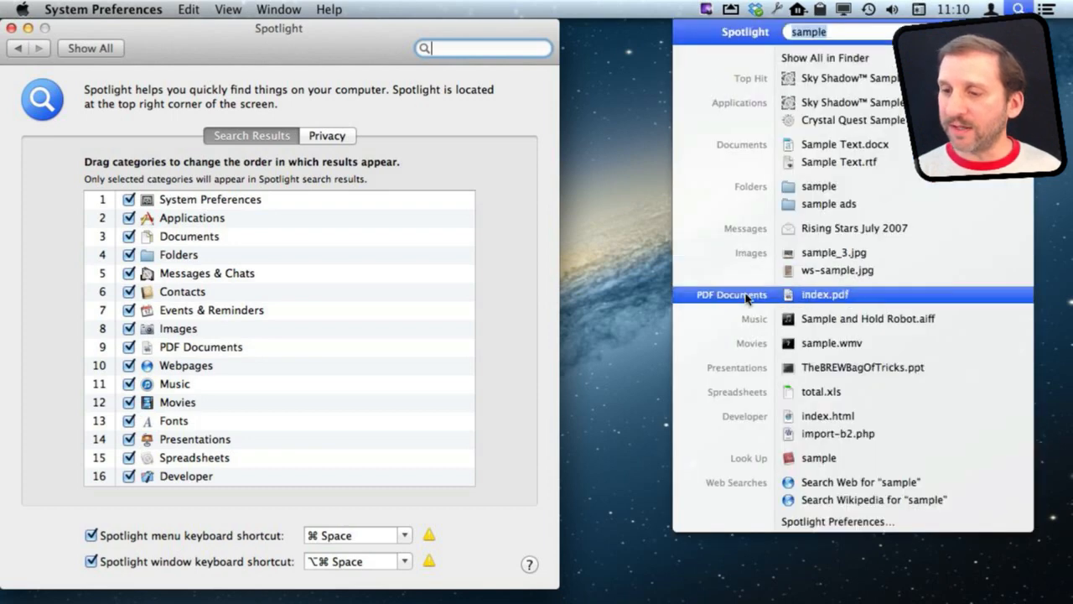
pyautogui.moveTo(747, 355)
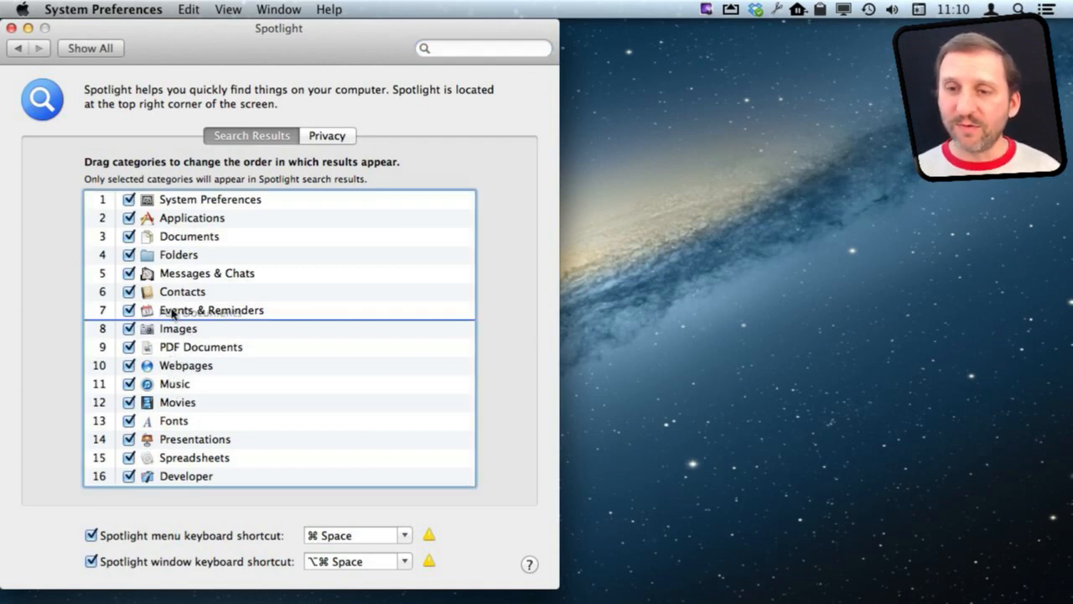
# Step: Rank PDF Documents second and uncheck System Preferences, Messages & Chats, Music and Presentations
pyautogui.moveTo(202, 345); pyautogui.dragTo(201, 218)
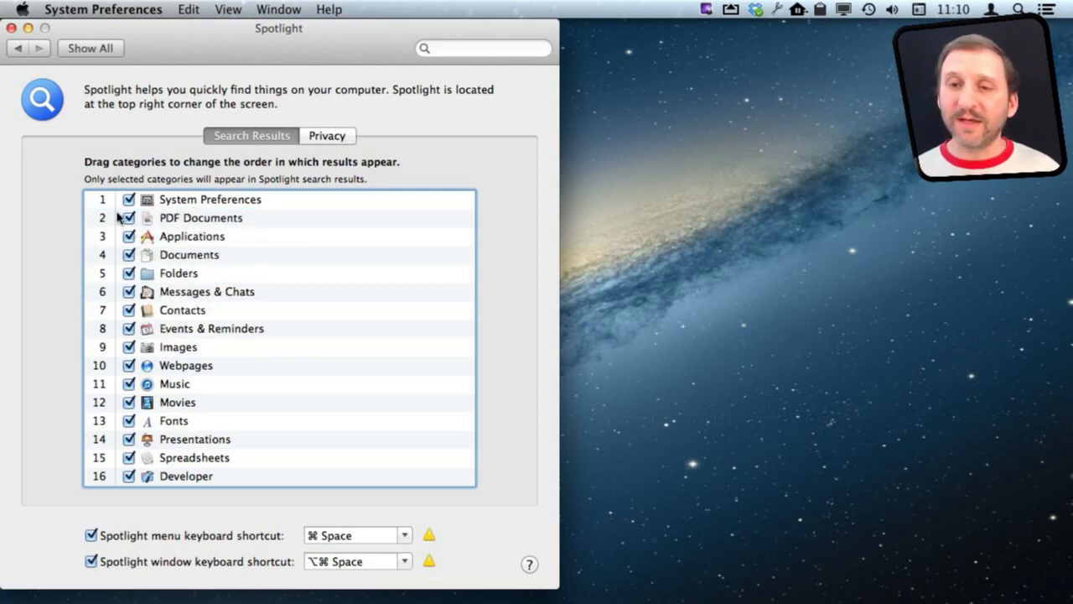
pyautogui.click(127, 199)
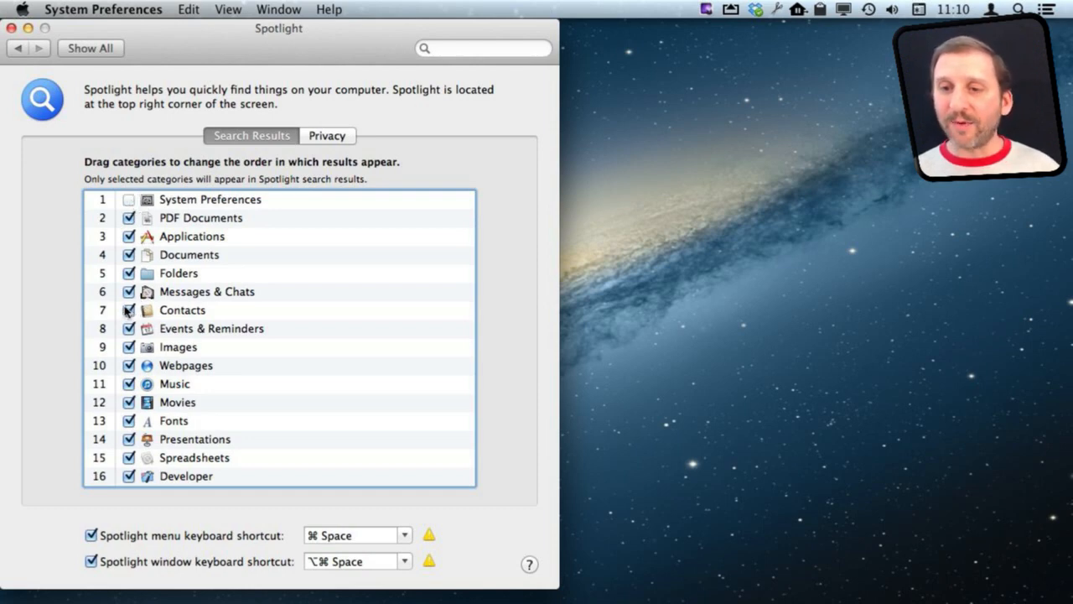
pyautogui.click(127, 292)
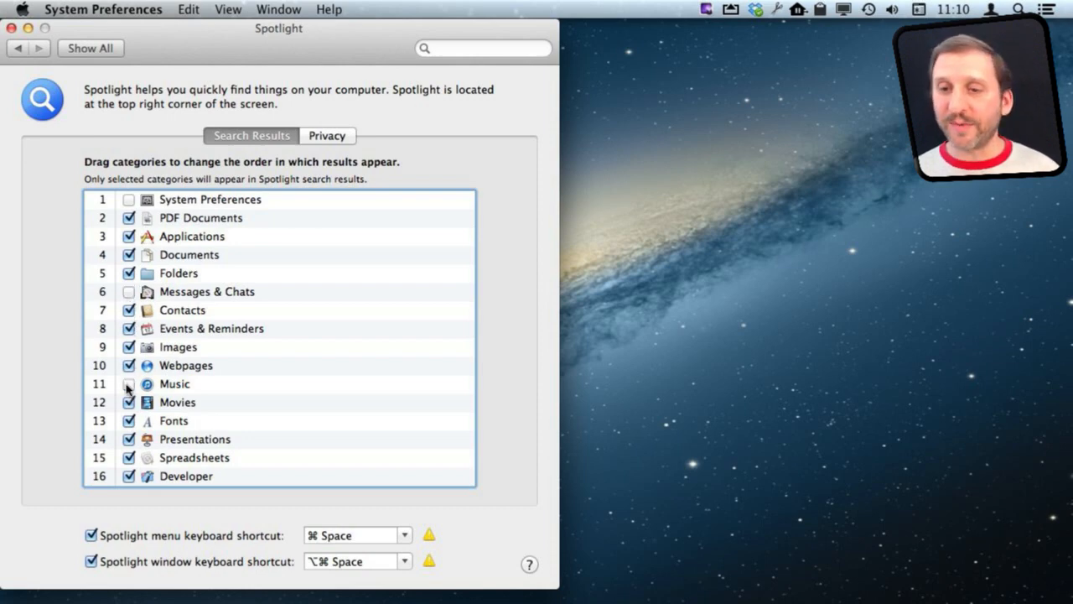
pyautogui.click(128, 382)
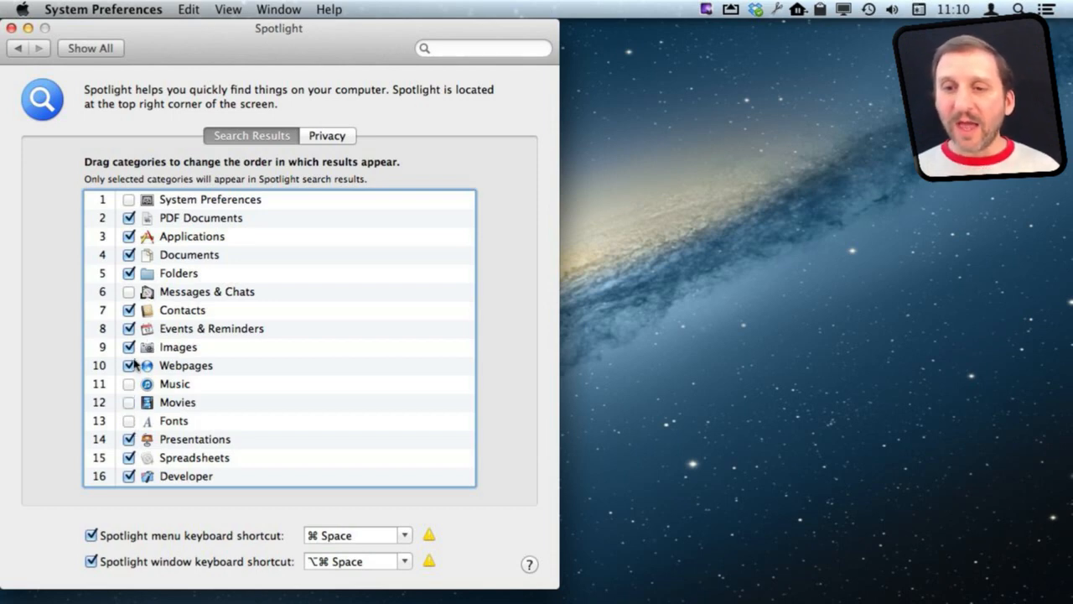
pyautogui.moveTo(128, 347)
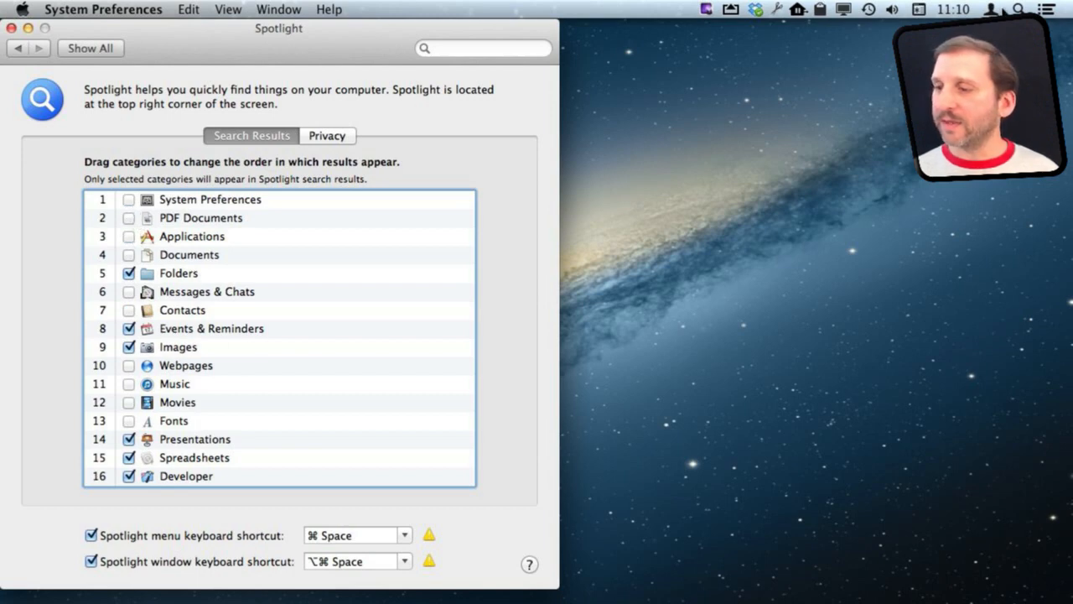
pyautogui.click(1017, 10)
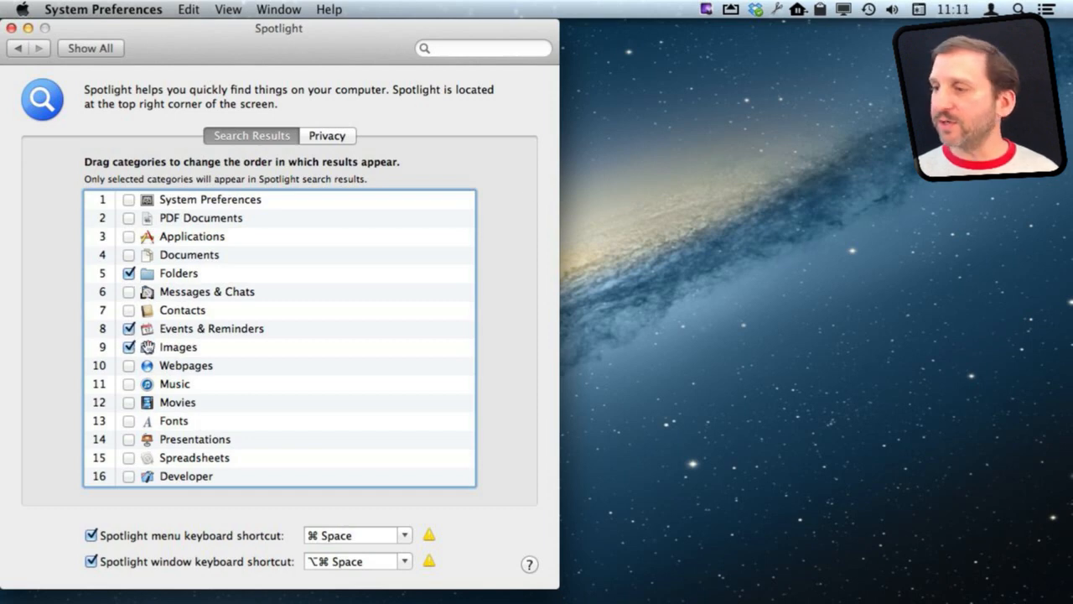
# Step: Check the trimmed Spotlight results for 'sample', then re-enable PDF Documents in Search Results
pyautogui.click(1016, 10)
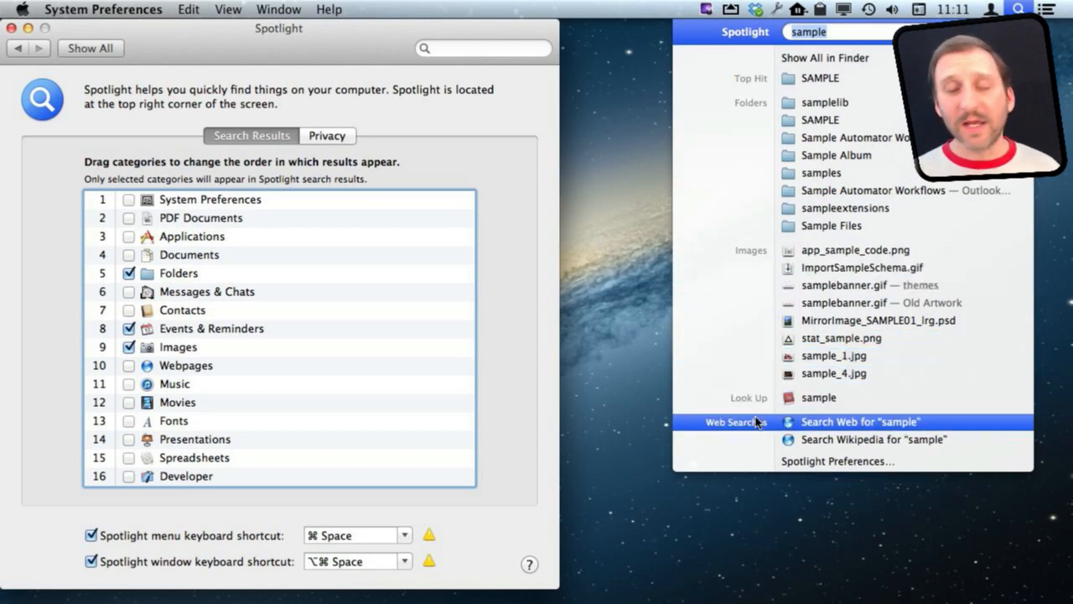
pyautogui.click(818, 398)
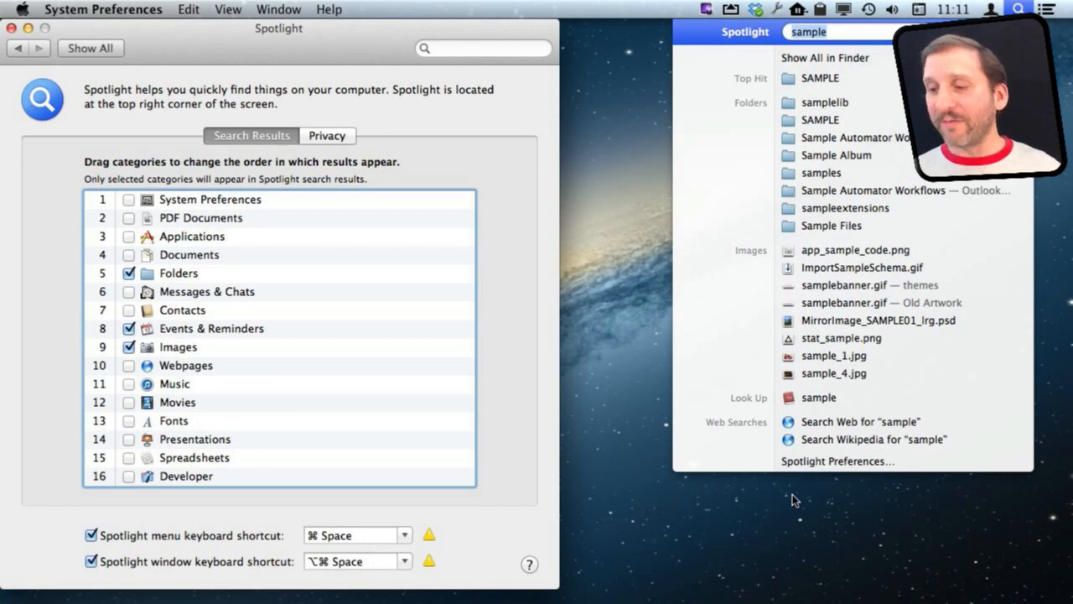
pyautogui.moveTo(864, 439)
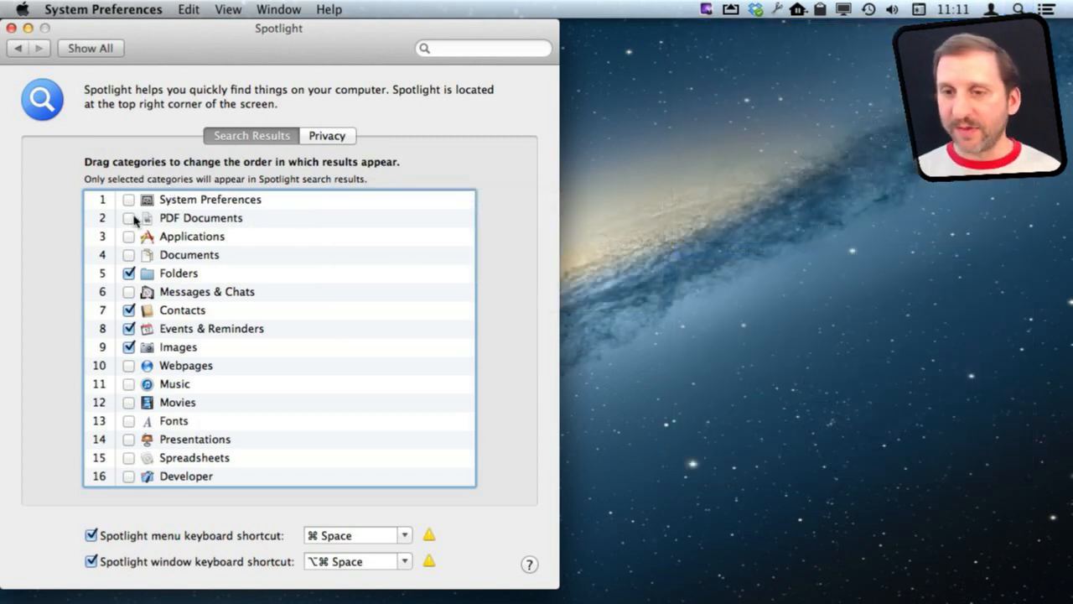
pyautogui.click(127, 218)
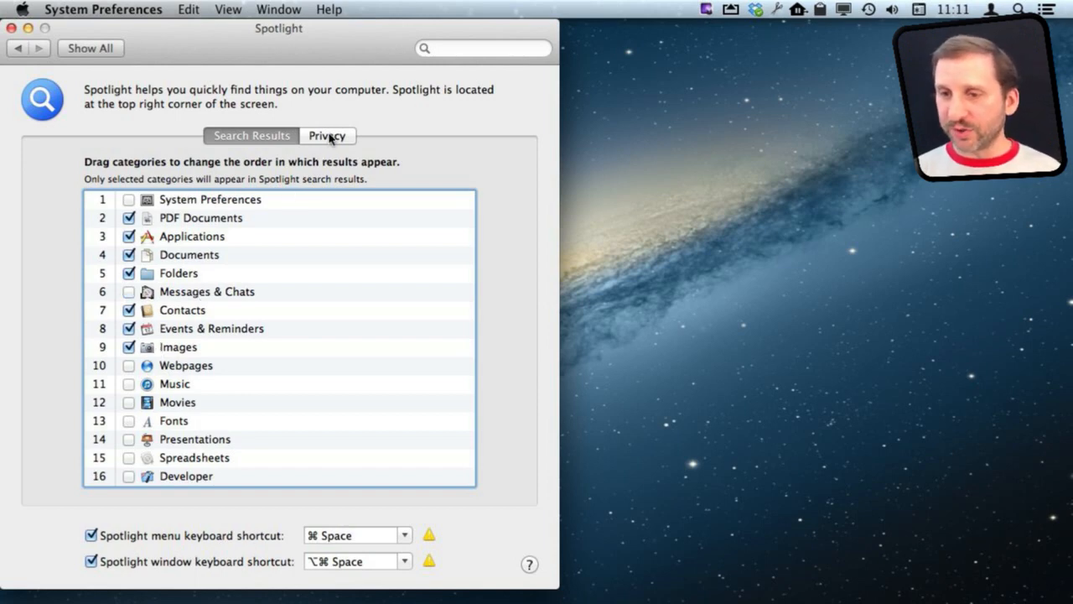
# Step: Show the Privacy list excluding Library, System and TM Backup from Spotlight
pyautogui.click(327, 134)
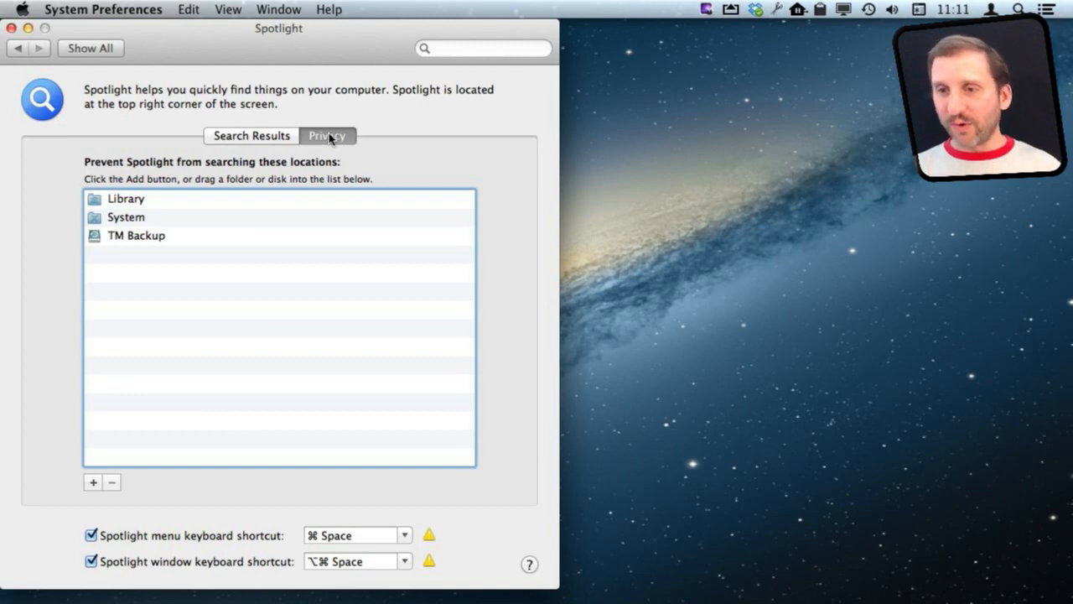
pyautogui.moveTo(319, 141)
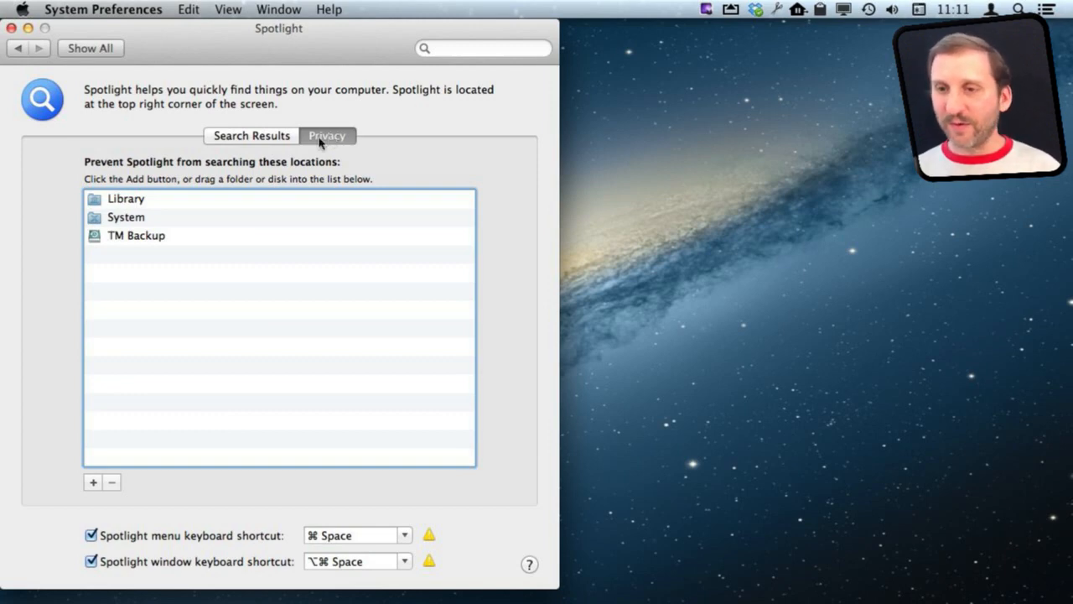
pyautogui.moveTo(164, 238)
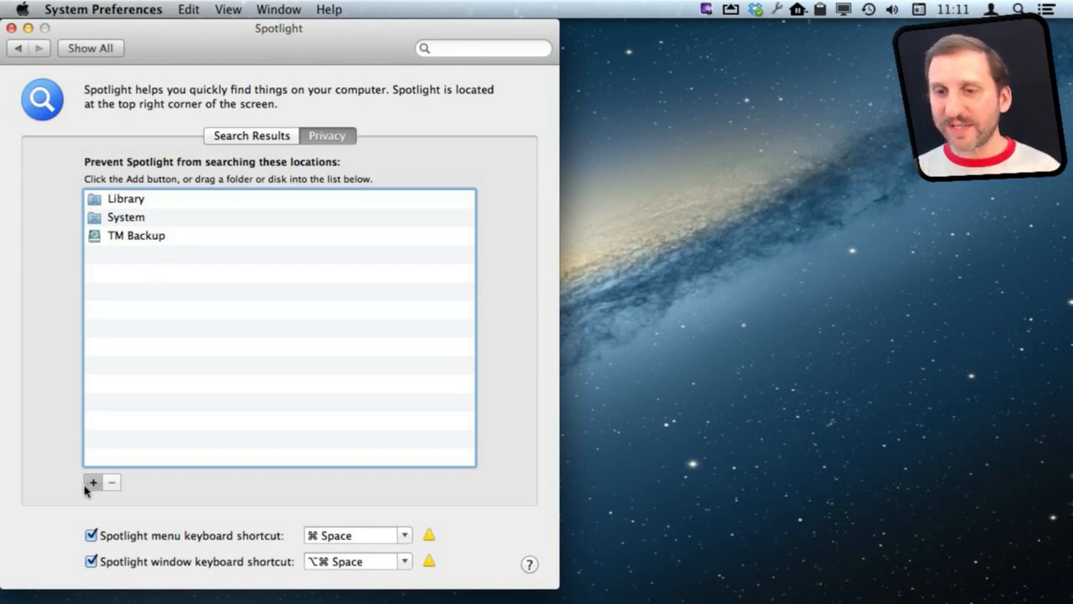
# Step: Add the Other Docs folder in Documents to Spotlight's excluded locations
pyautogui.click(92, 482)
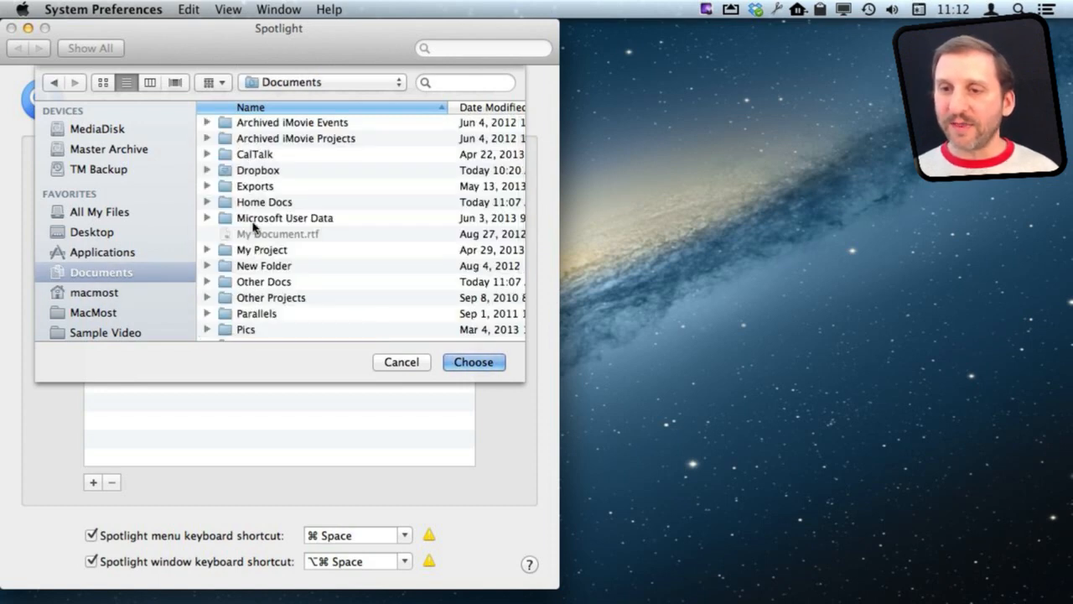
pyautogui.moveTo(243, 291)
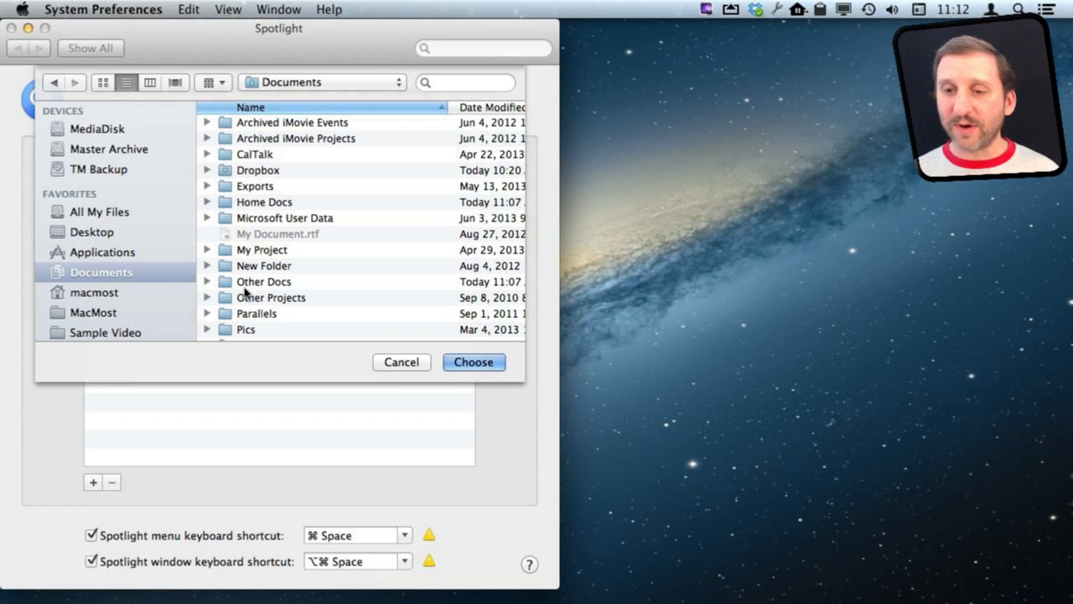
pyautogui.click(263, 281)
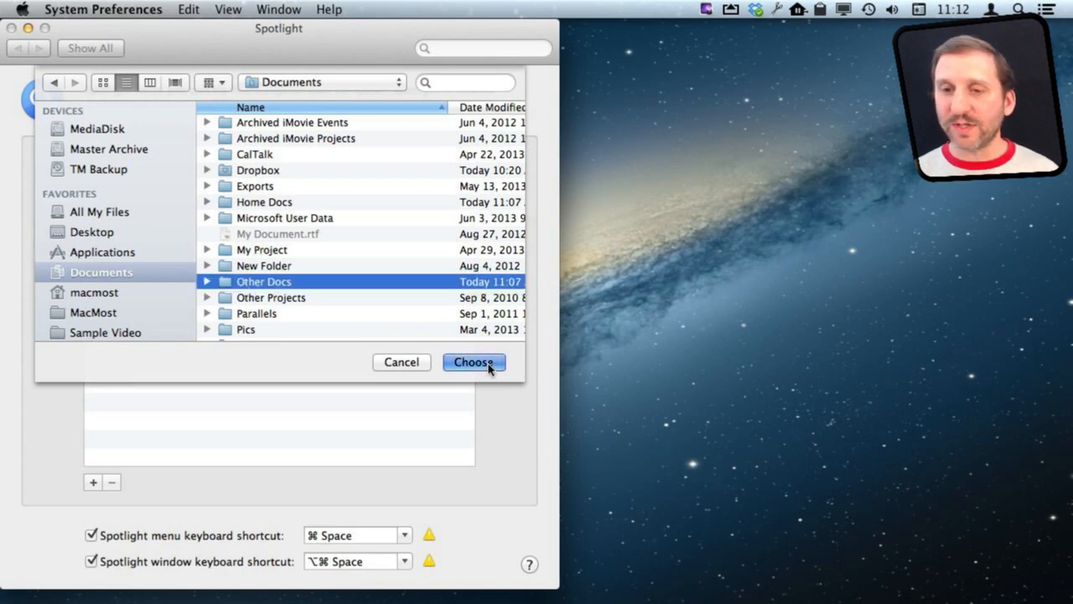
pyautogui.click(472, 362)
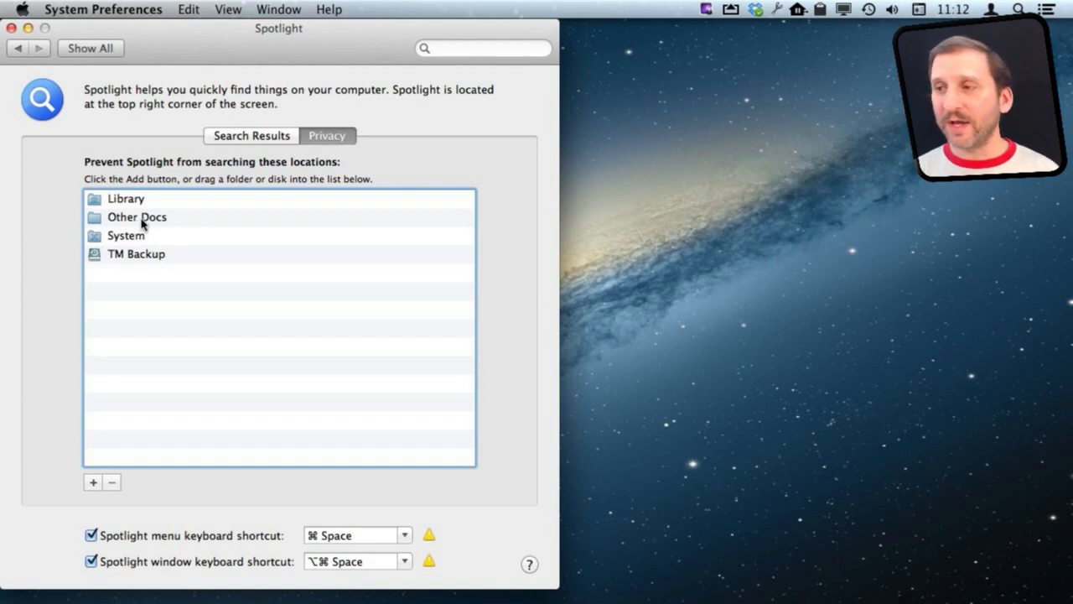
pyautogui.moveTo(119, 211)
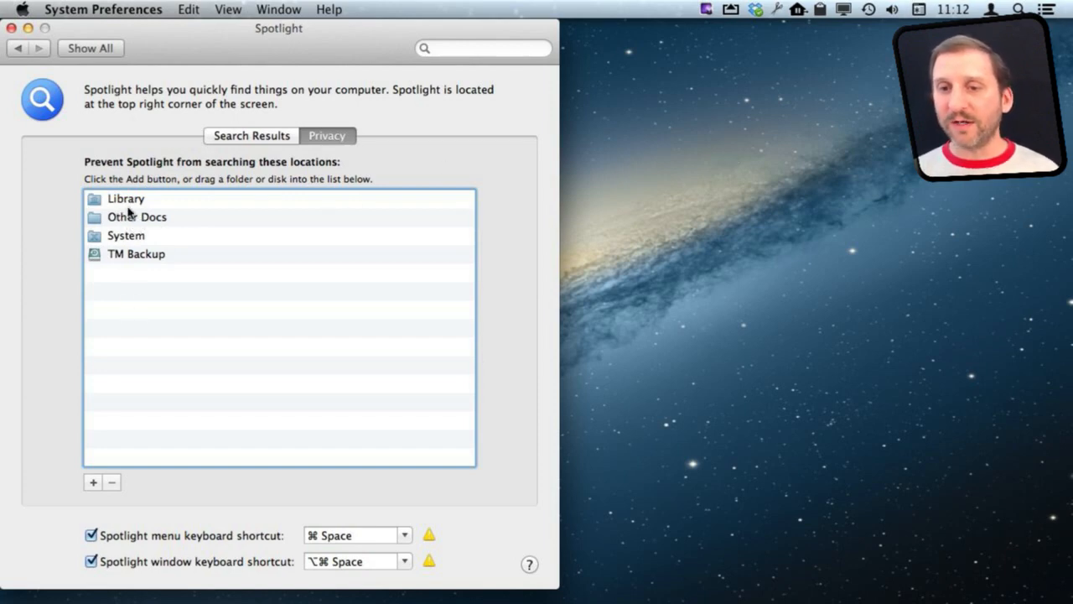
pyautogui.moveTo(187, 238)
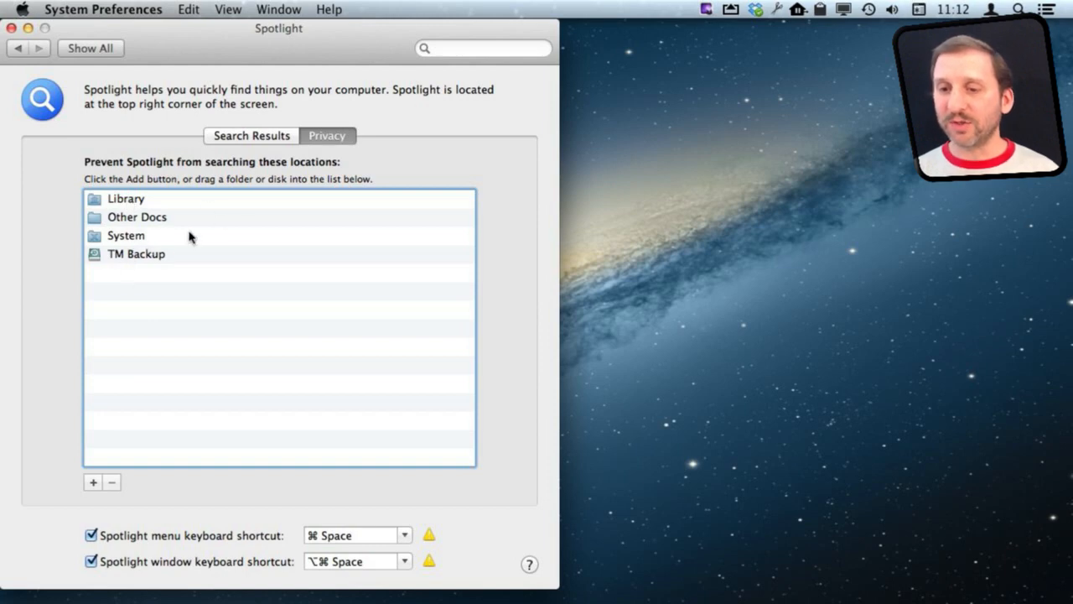
pyautogui.moveTo(182, 258)
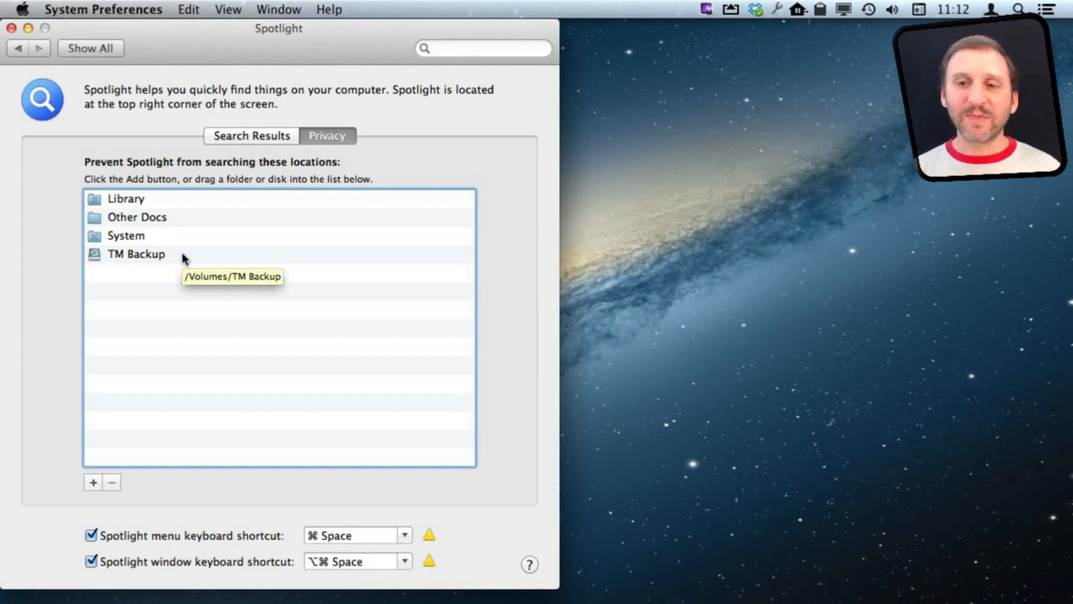
pyautogui.moveTo(149, 216)
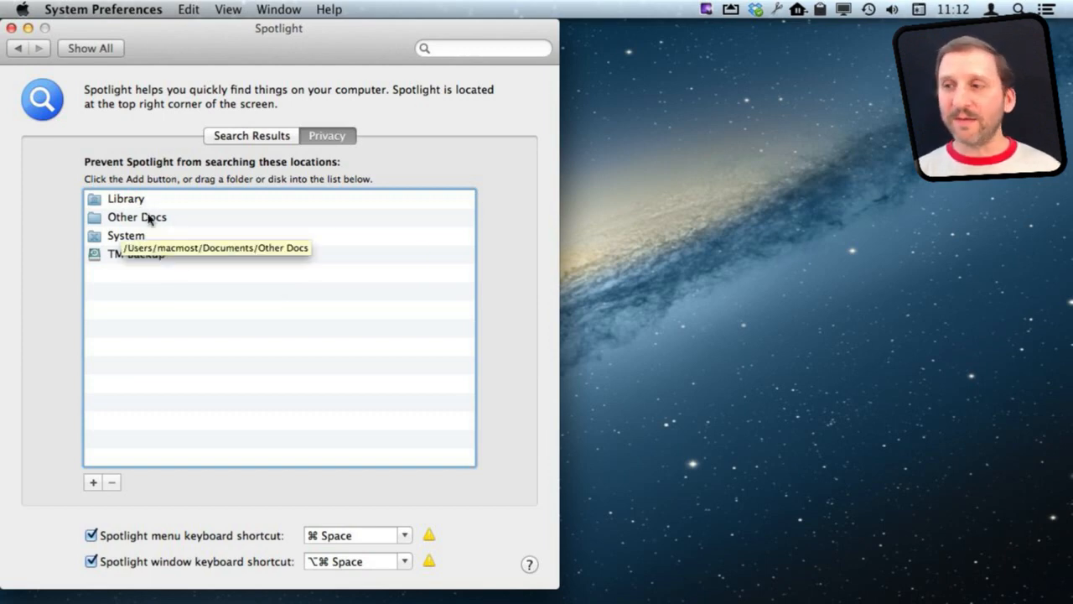
# Step: Dismiss the Spotlight 'sample' results and close the Spotlight preferences window
pyautogui.click(1016, 10)
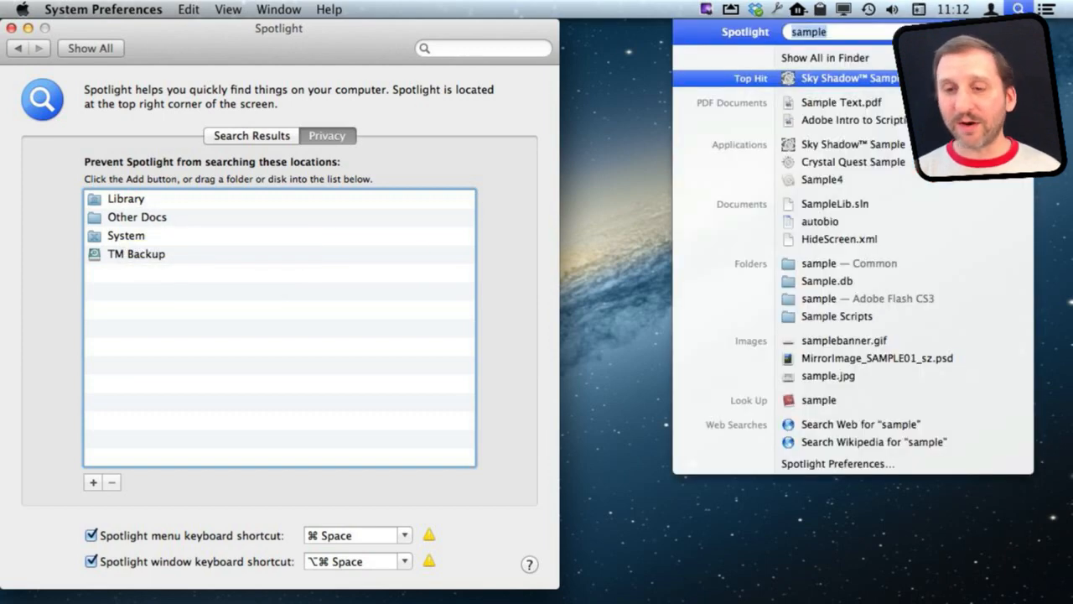
pyautogui.click(136, 253)
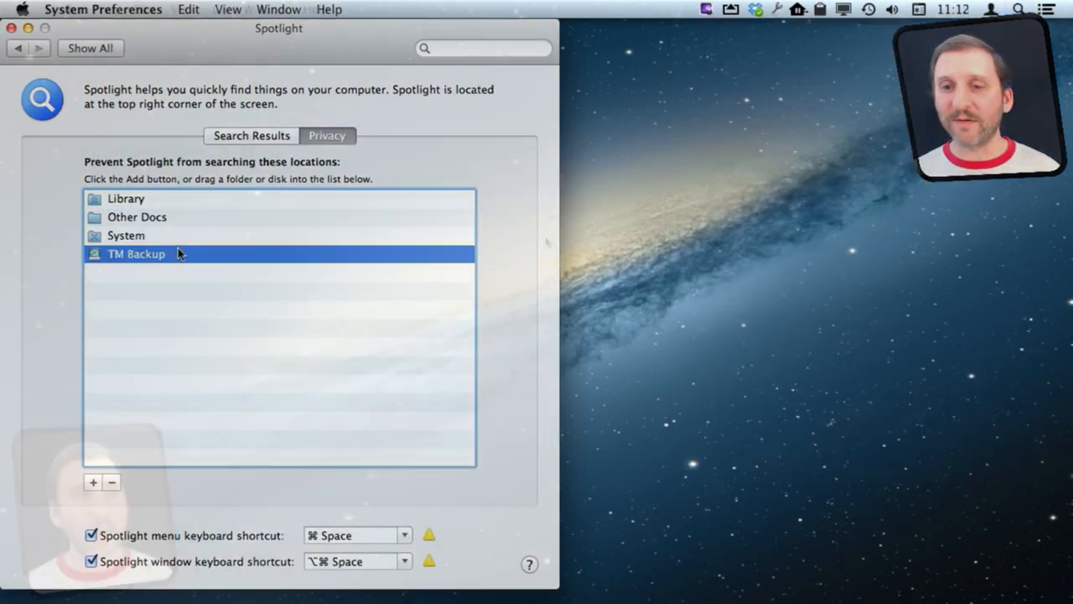
pyautogui.click(12, 26)
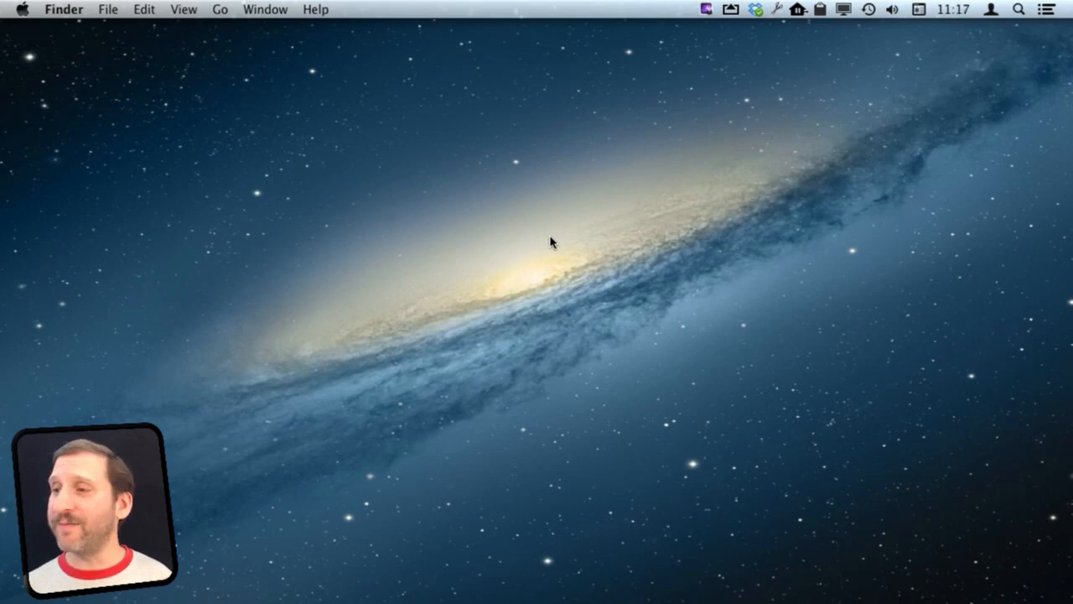
# Step: Search 'sample' with kind: filters pdf, word, pages, then numbers
pyautogui.click(1016, 10)
pyautogui.write('sample kind')
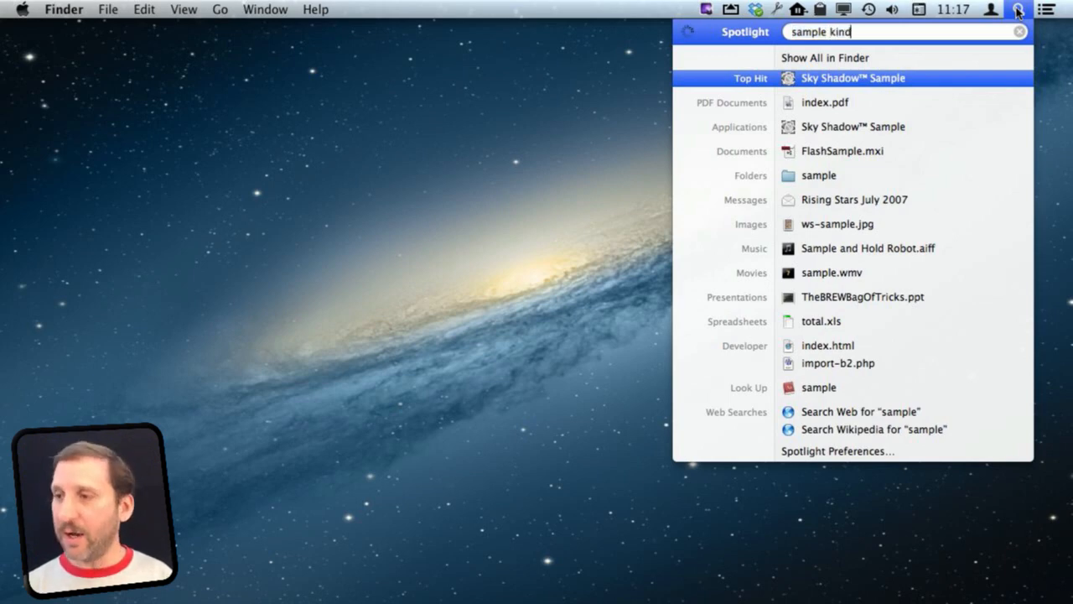
pyautogui.write(':')
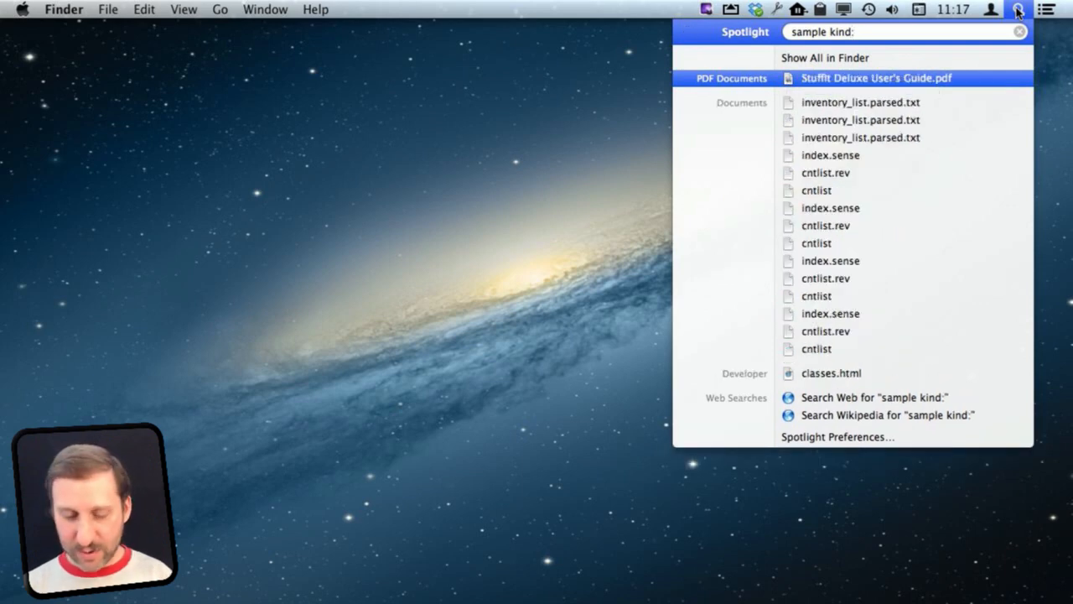
pyautogui.write('pdf')
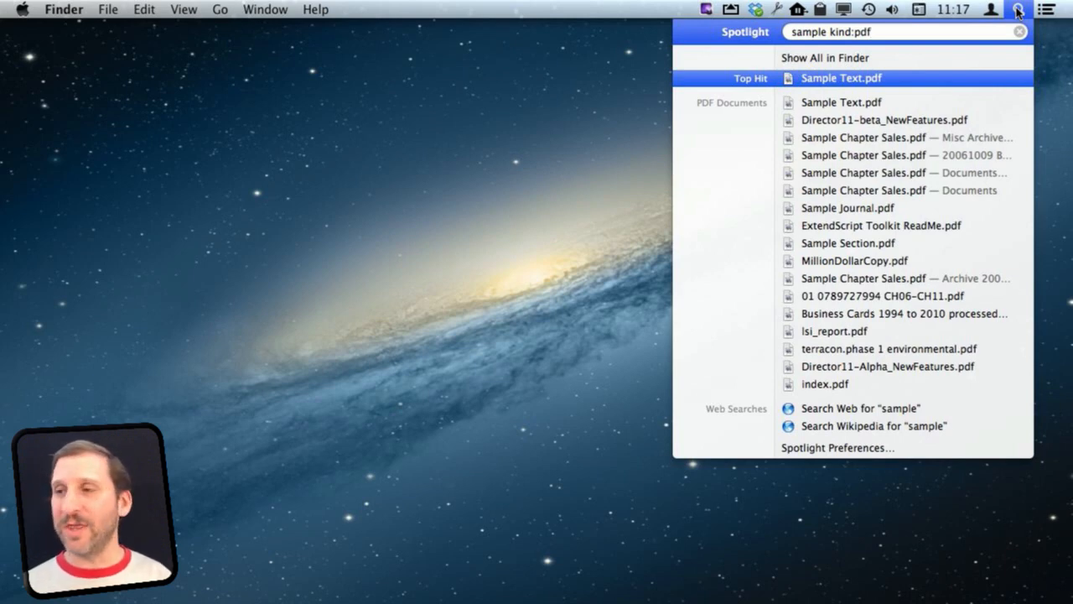
pyautogui.press('backspace')
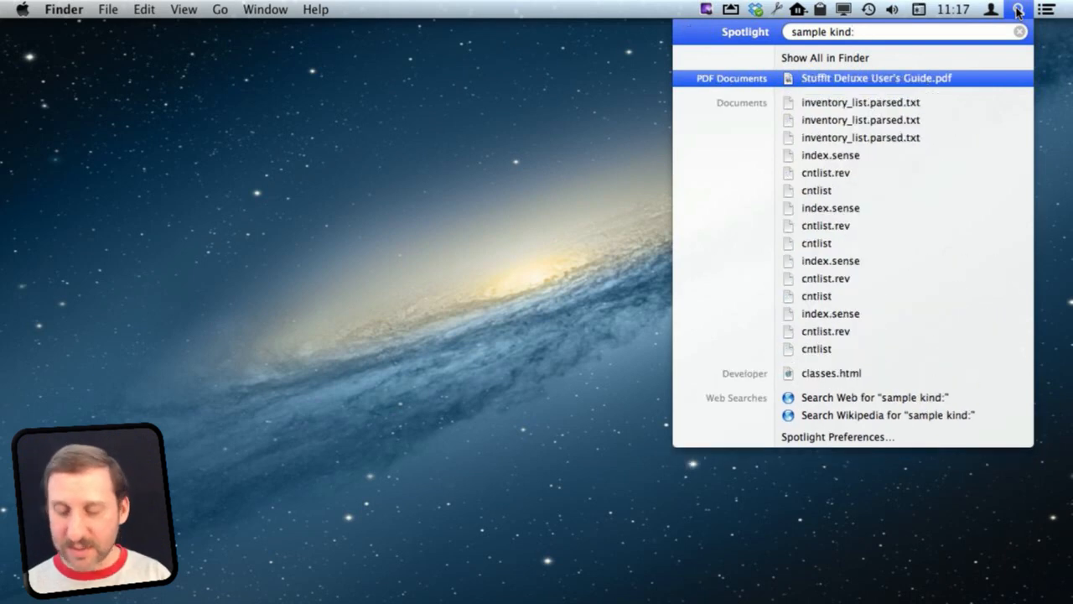
pyautogui.write('word')
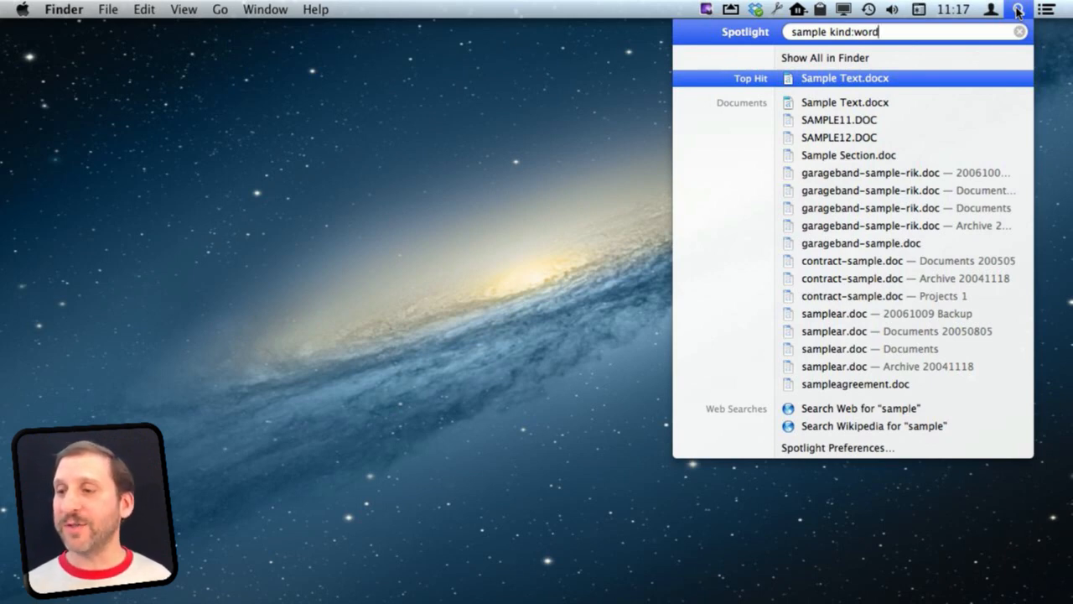
pyautogui.press('Backspace')
pyautogui.write('pages')
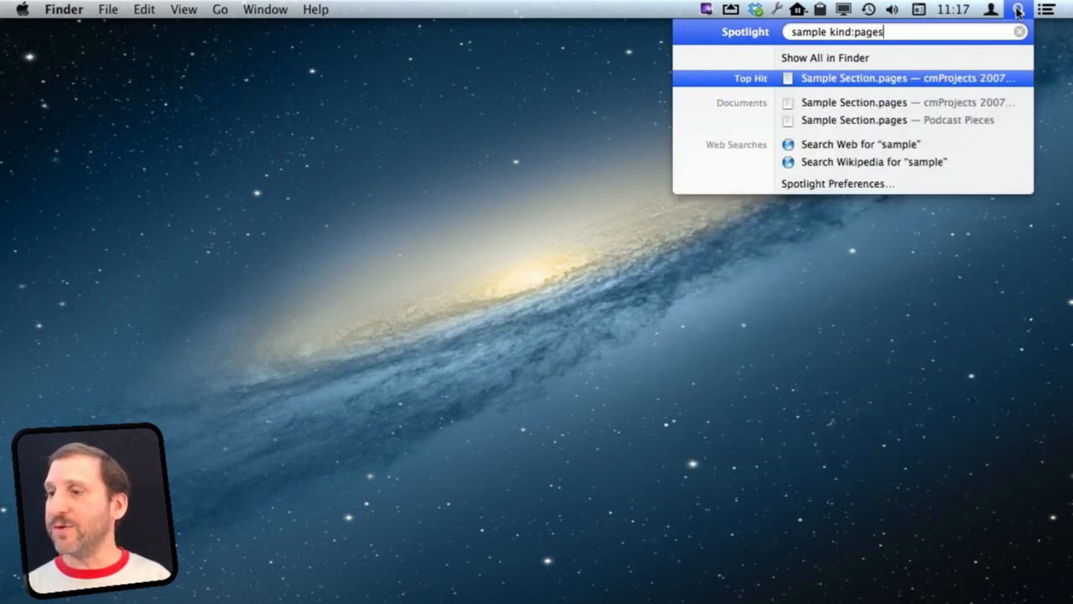
pyautogui.press('Backspace')
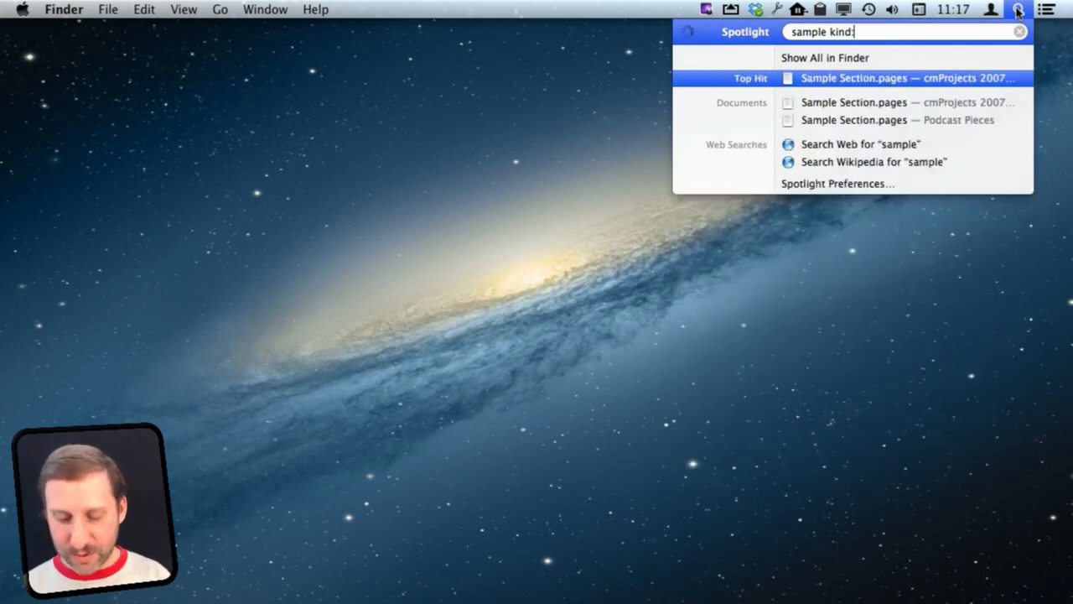
pyautogui.write('numbers')
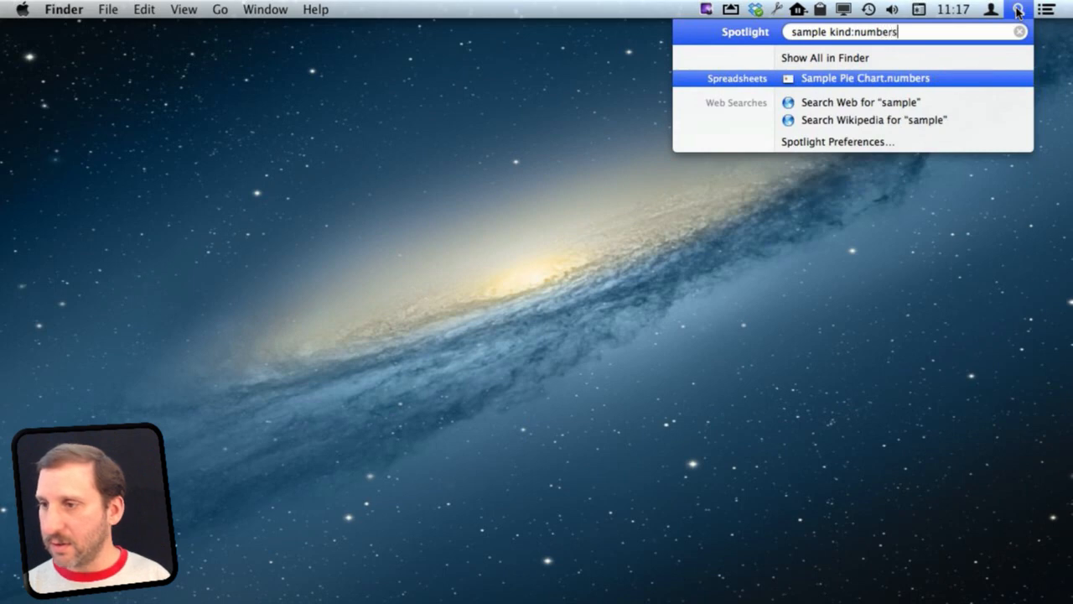